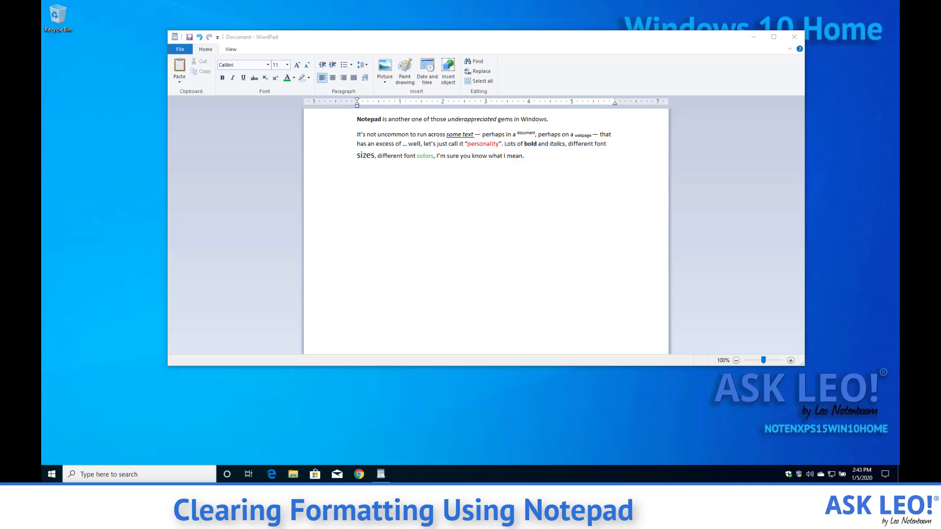
- Select and copy all the mixed-format text in the WordPad document
left_click(773, 37)
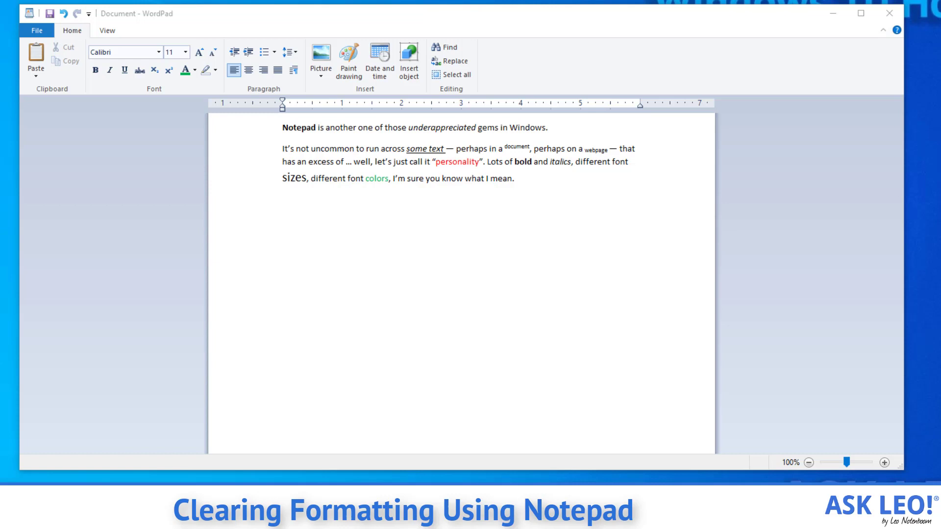
left_click(513, 178)
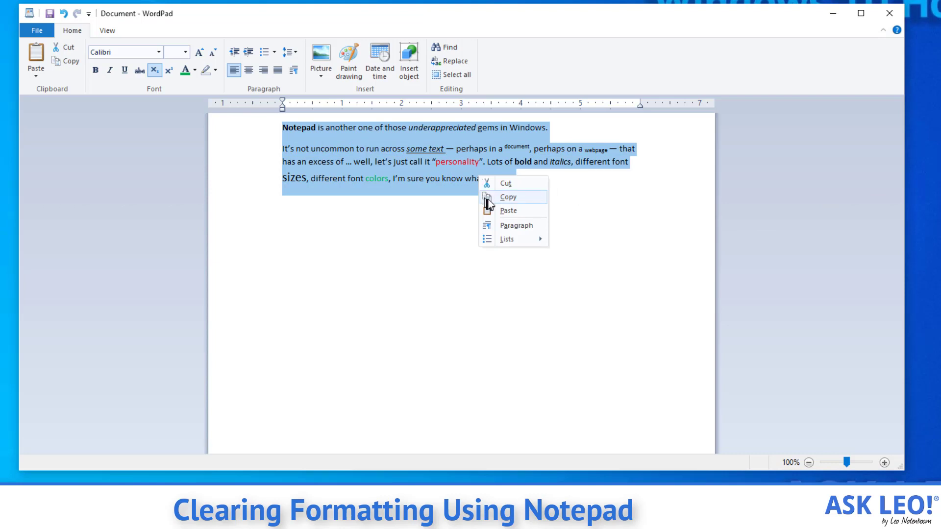
left_click(507, 197)
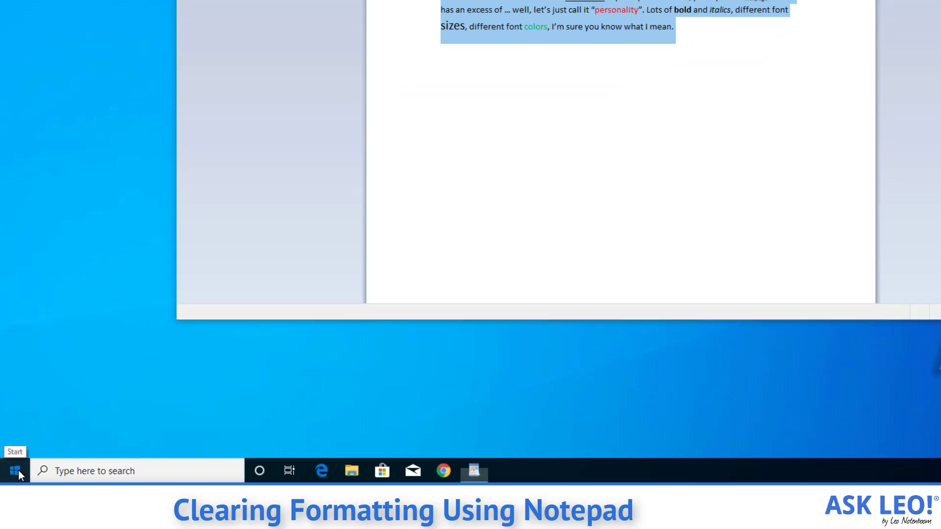
- Search the Start menu for 'notepad' to find the Notepad app
left_click(15, 470)
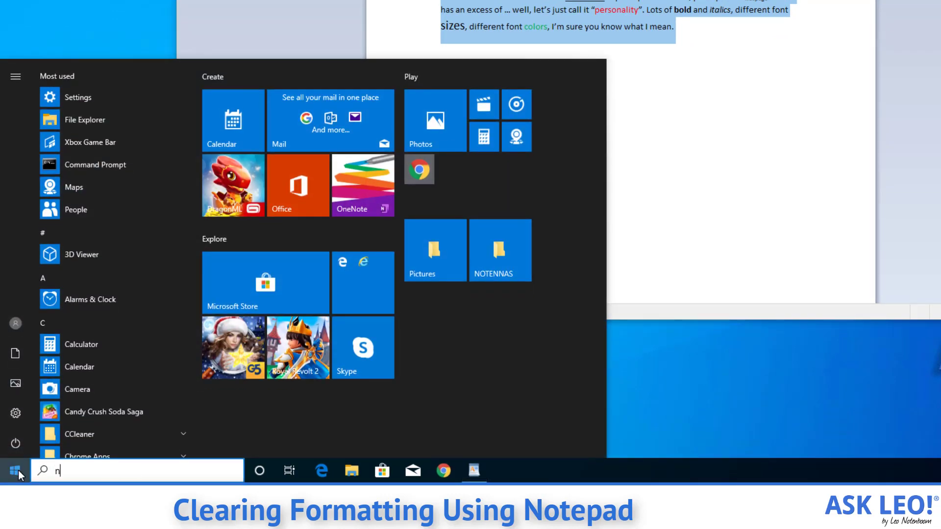
type("otepad")
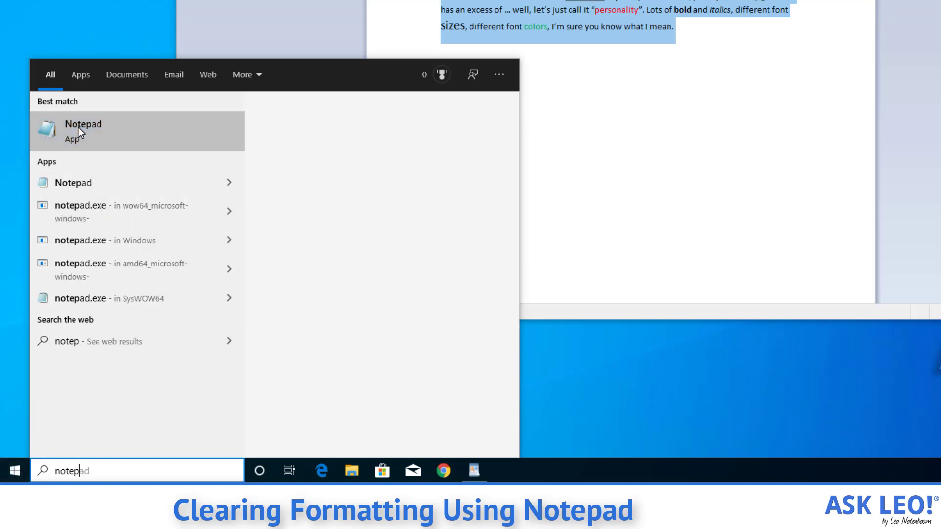
mouse_move(47, 133)
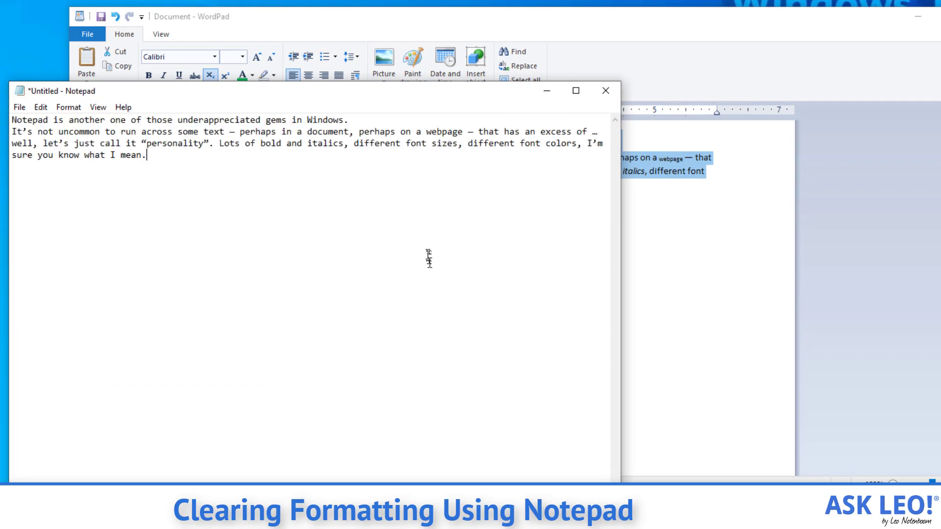
mouse_move(429, 263)
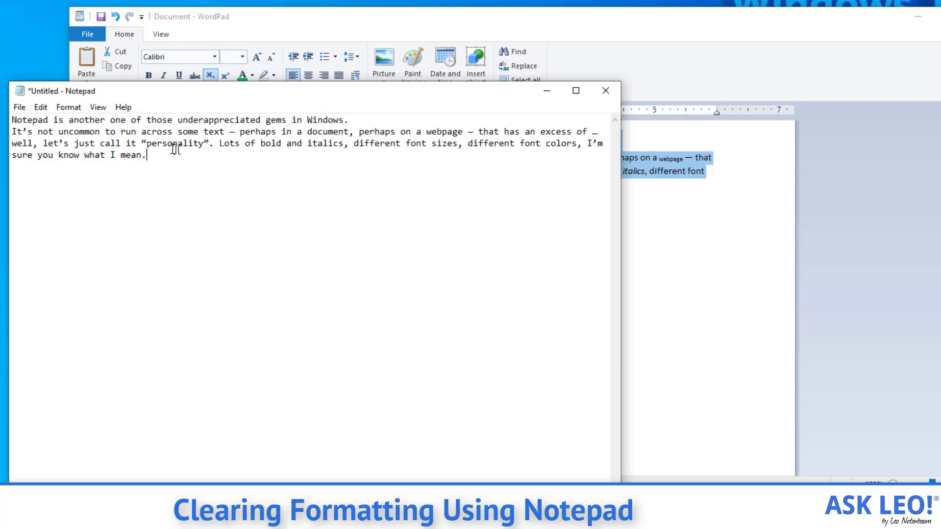
- Select all the pasted plain text in Notepad to copy it
key("ctrl+a")
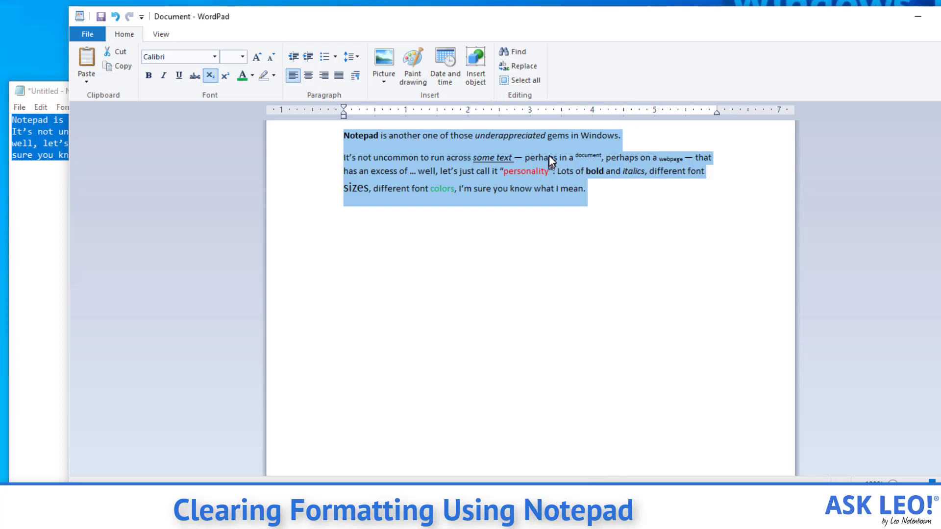
- Paste the plain Notepad text over WordPad's formatted text, then click into the first word
right_click(547, 161)
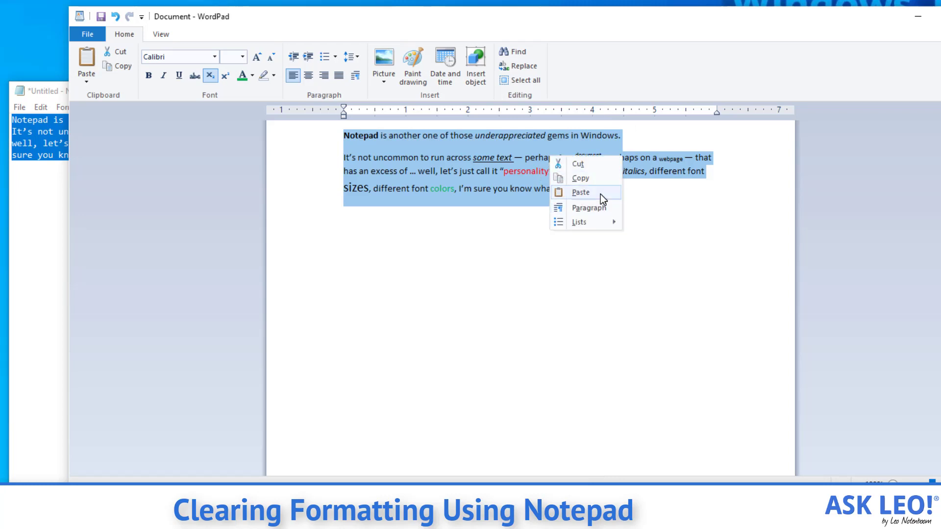
left_click(580, 192)
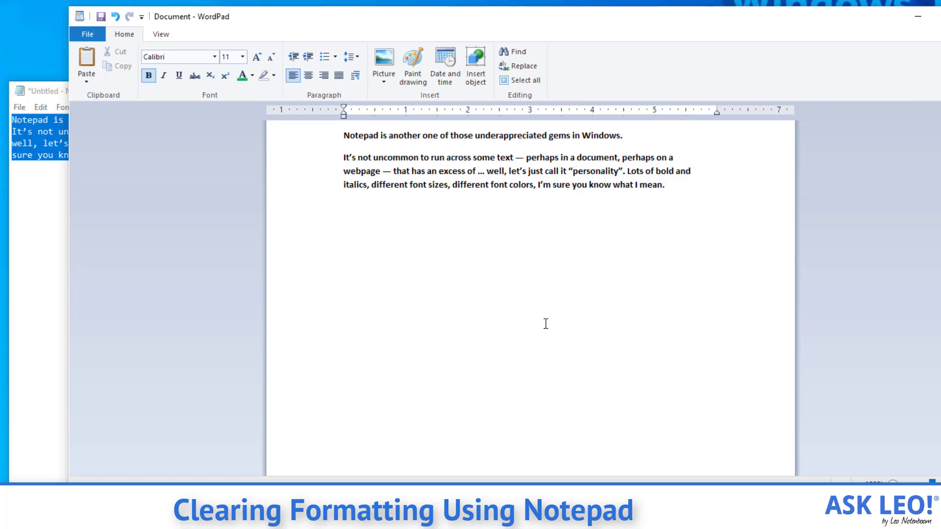
left_click(665, 184)
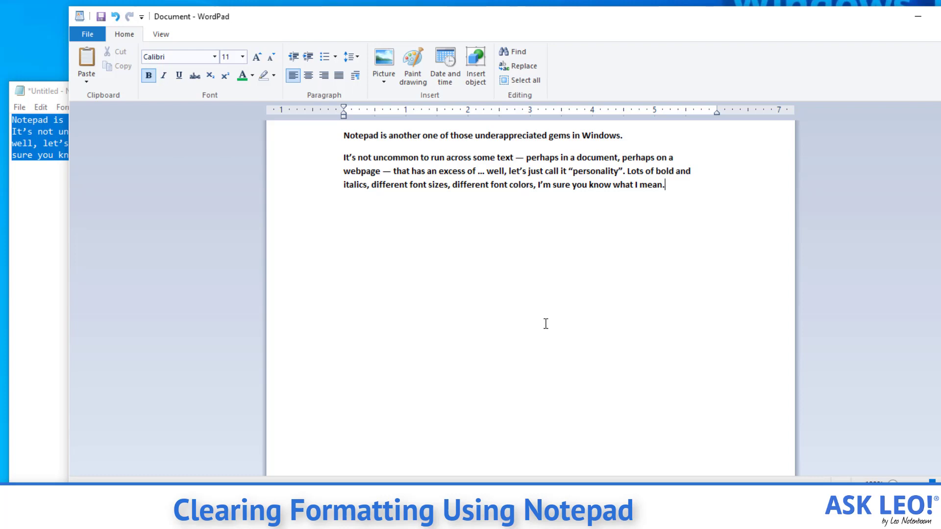
mouse_move(278, 169)
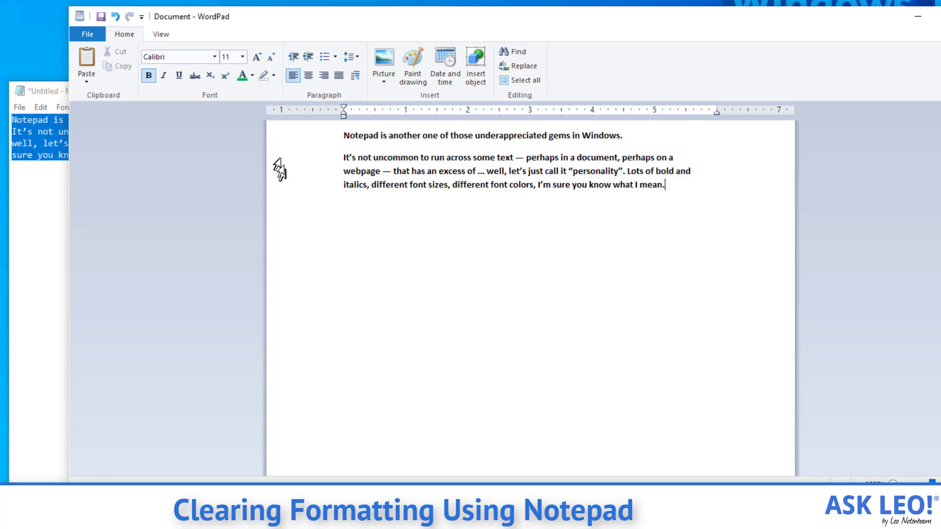
left_click(345, 135)
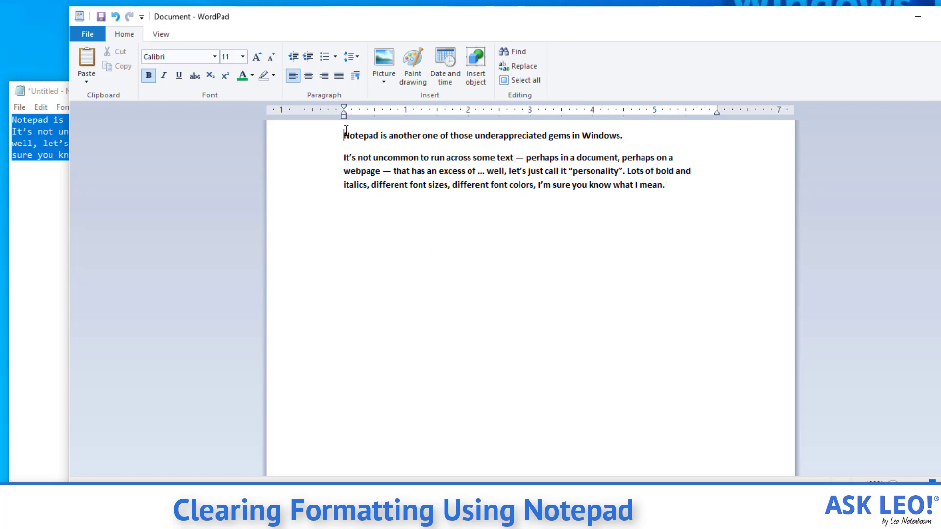
double_click(360, 135)
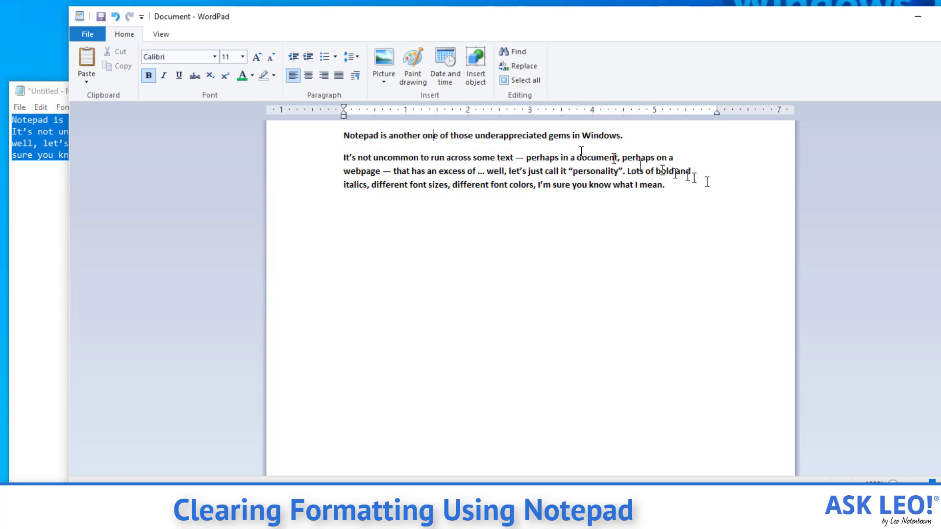
- Select all the text and remove bold, leaving regular Calibri 11
key("ctrl+a")
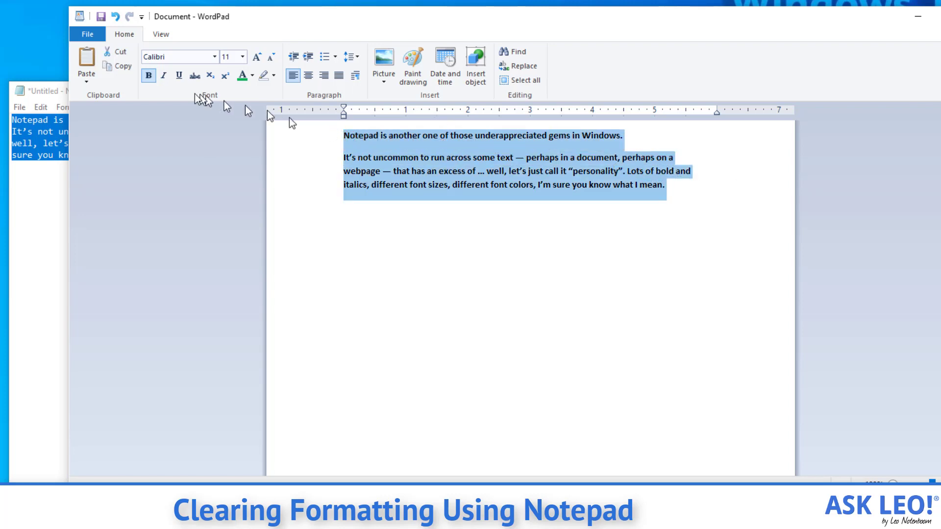
left_click(149, 76)
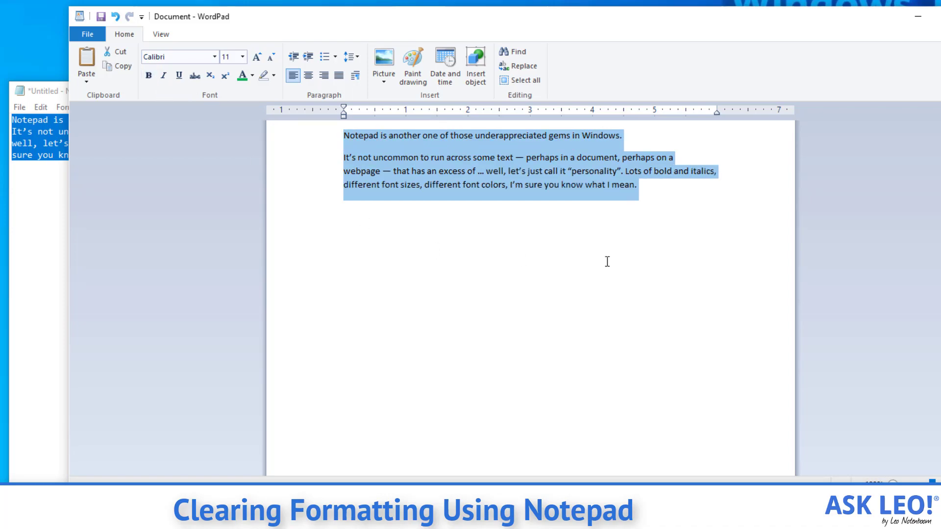